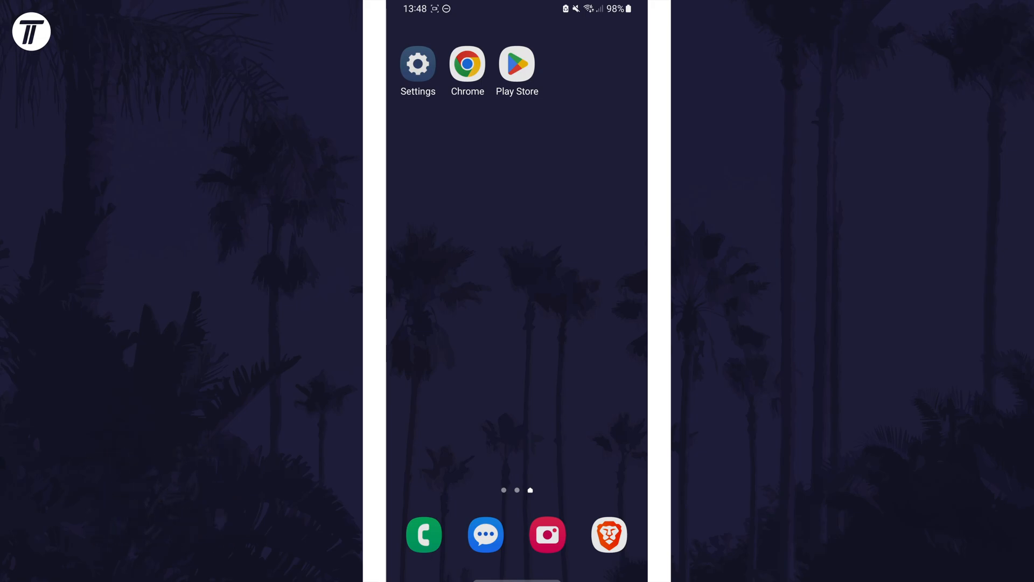
Launch Google Play Store and activate the search apps and games field.
{"action": "left_click", "coordinate": [517, 64]}
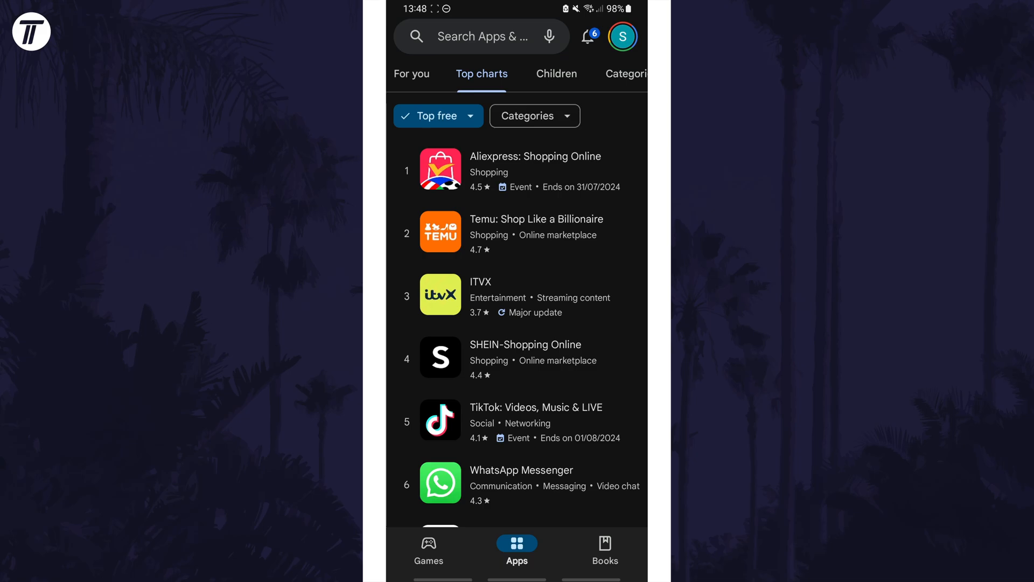
{"action": "left_click", "coordinate": [481, 36]}
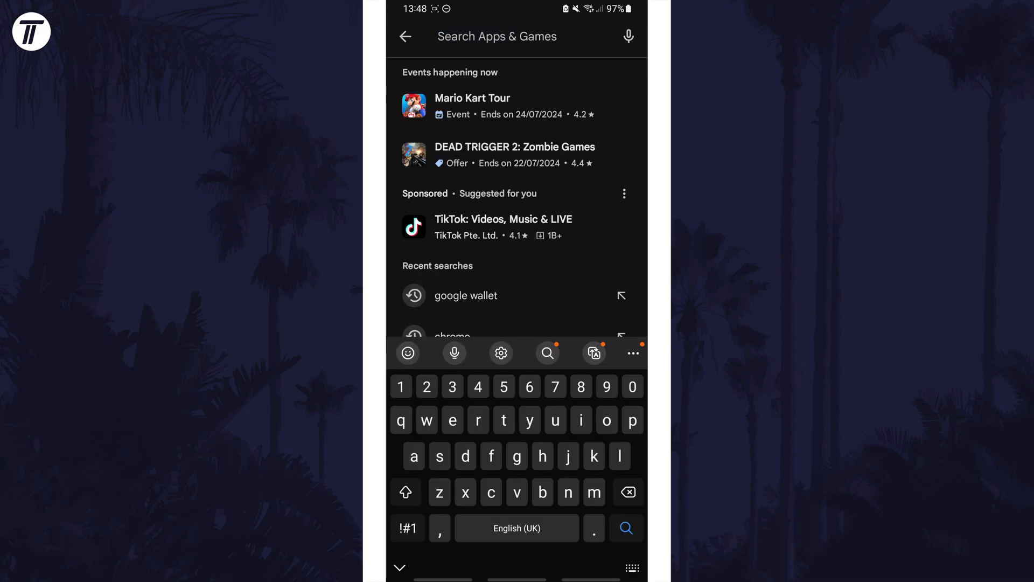
Rerun the 'google wallet' search, view the Google Wallet listing, and go back to Top charts.
{"action": "left_click", "coordinate": [465, 294]}
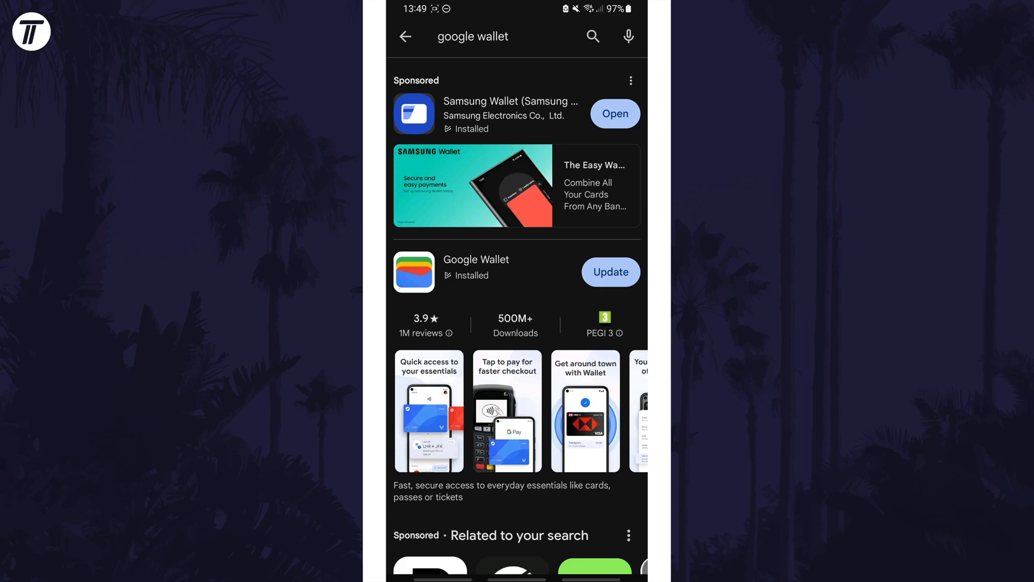
{"action": "left_click", "coordinate": [475, 259]}
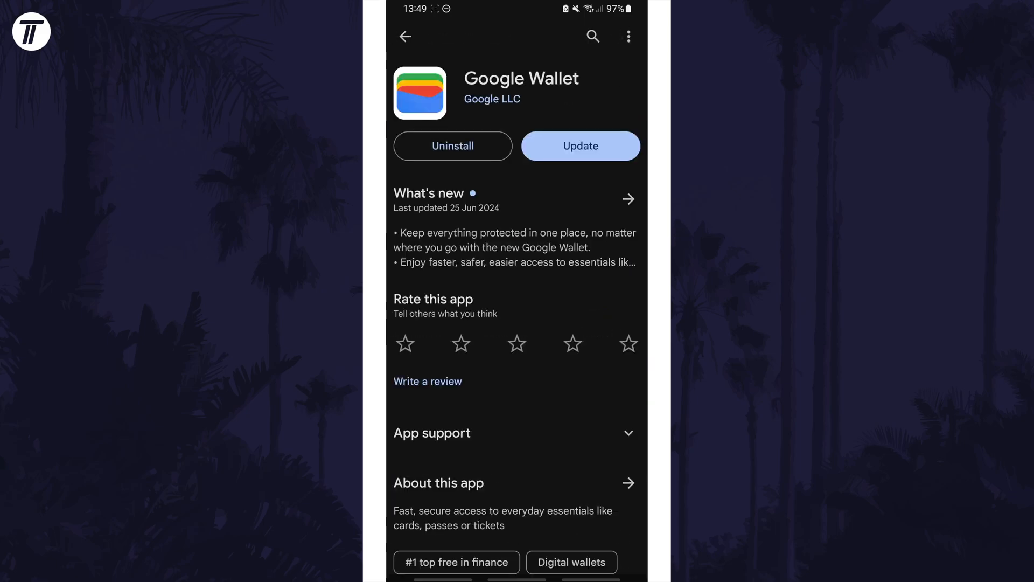
{"action": "left_click", "coordinate": [627, 36]}
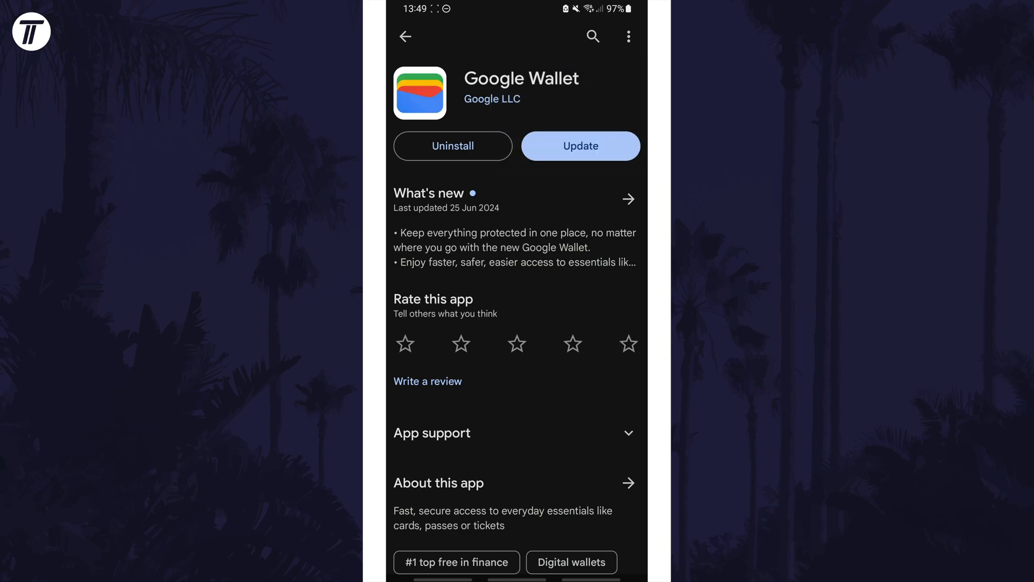
{"action": "left_click", "coordinate": [627, 36]}
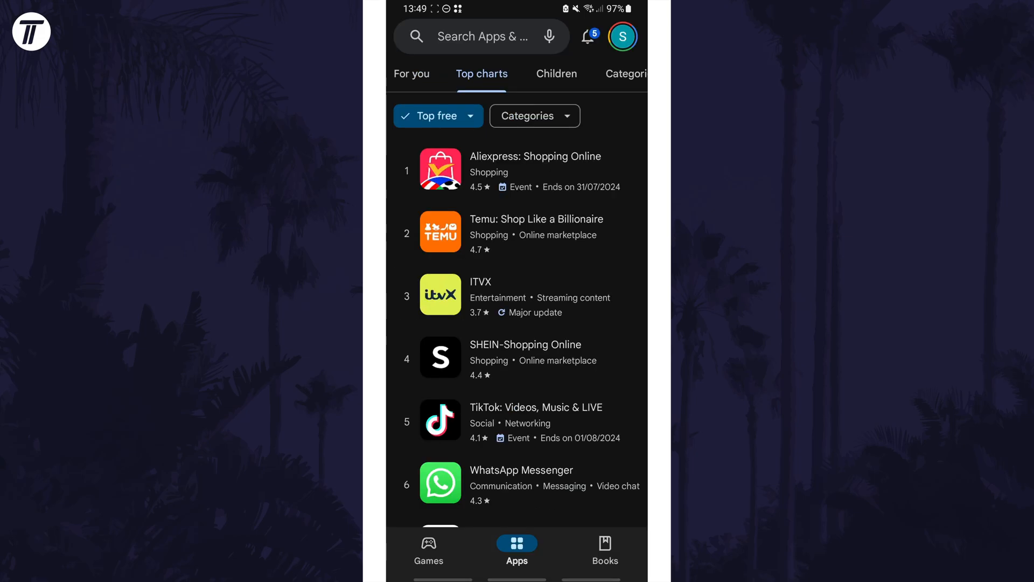
Open Play Store Settings from the profile menu and expand Network preferences.
{"action": "left_click", "coordinate": [621, 36]}
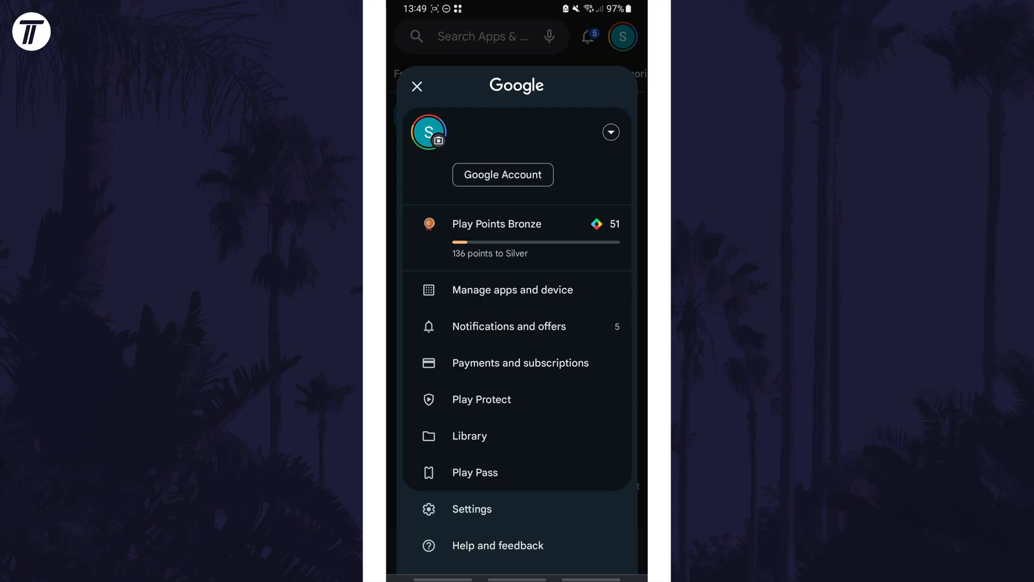
{"action": "left_click", "coordinate": [472, 508]}
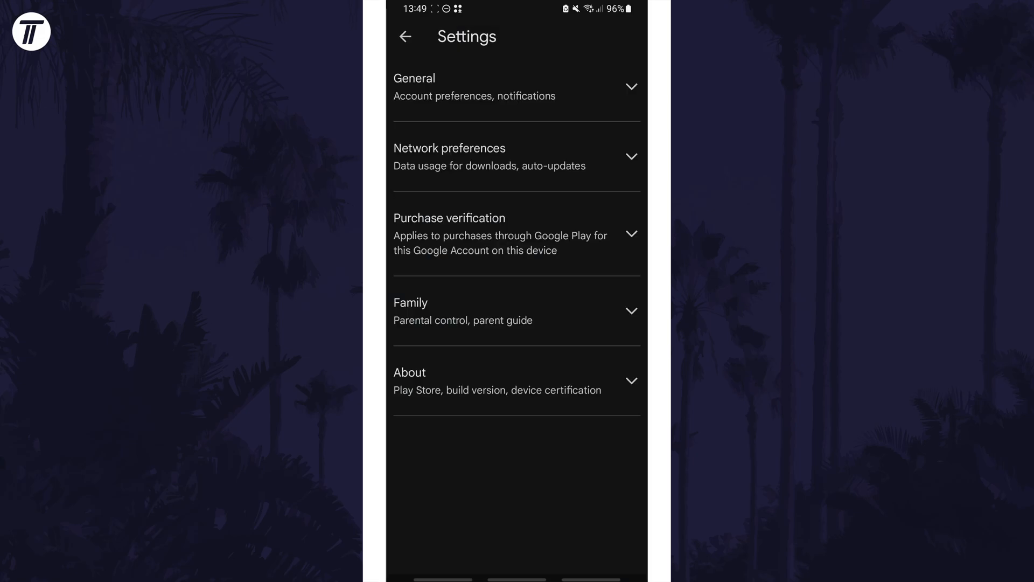
{"action": "left_click", "coordinate": [516, 157]}
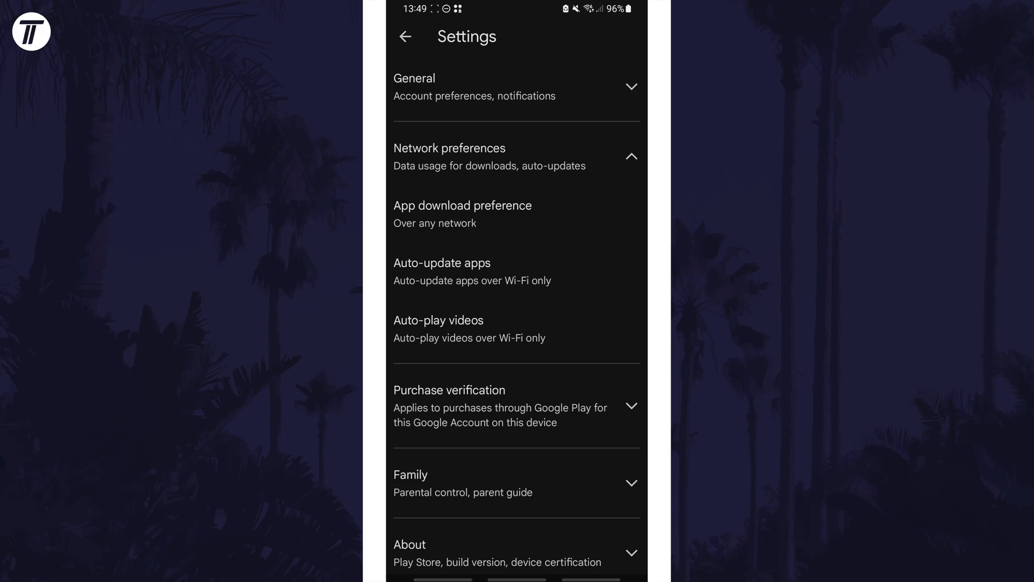
Set Auto-update apps to "Don't auto-update apps".
{"action": "left_click", "coordinate": [444, 262]}
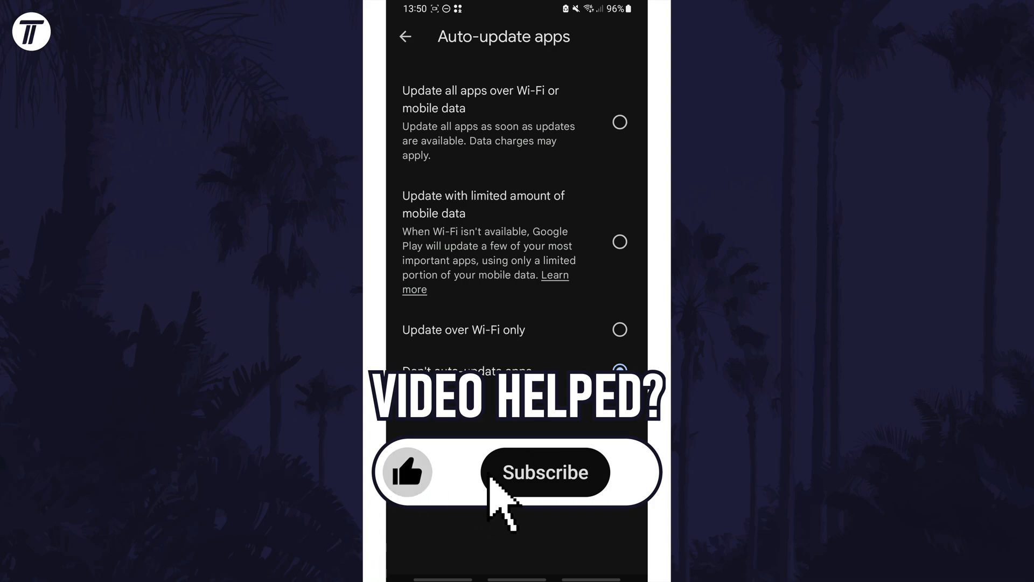
{"action": "left_click", "coordinate": [545, 472]}
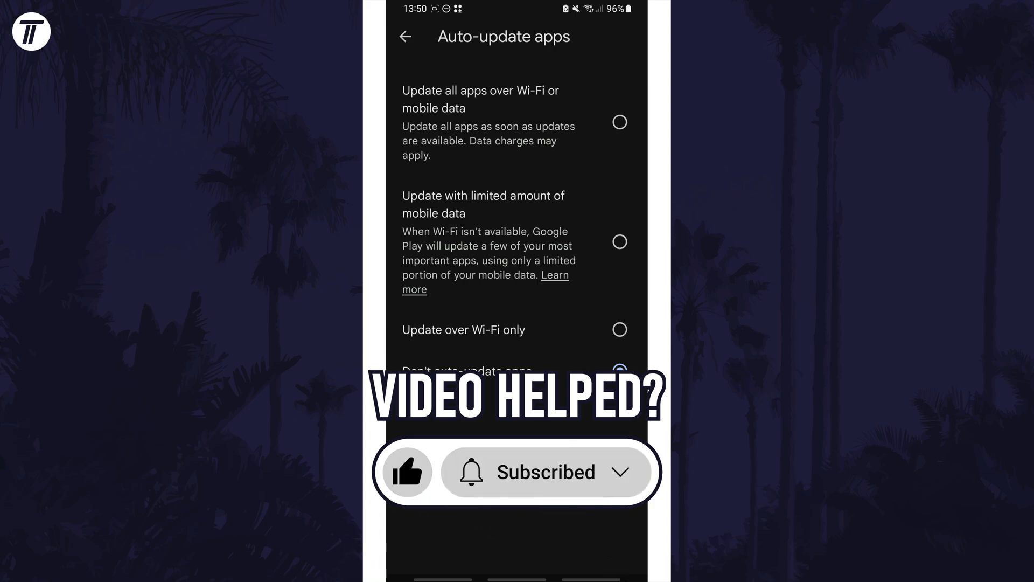
{"action": "left_click", "coordinate": [619, 371]}
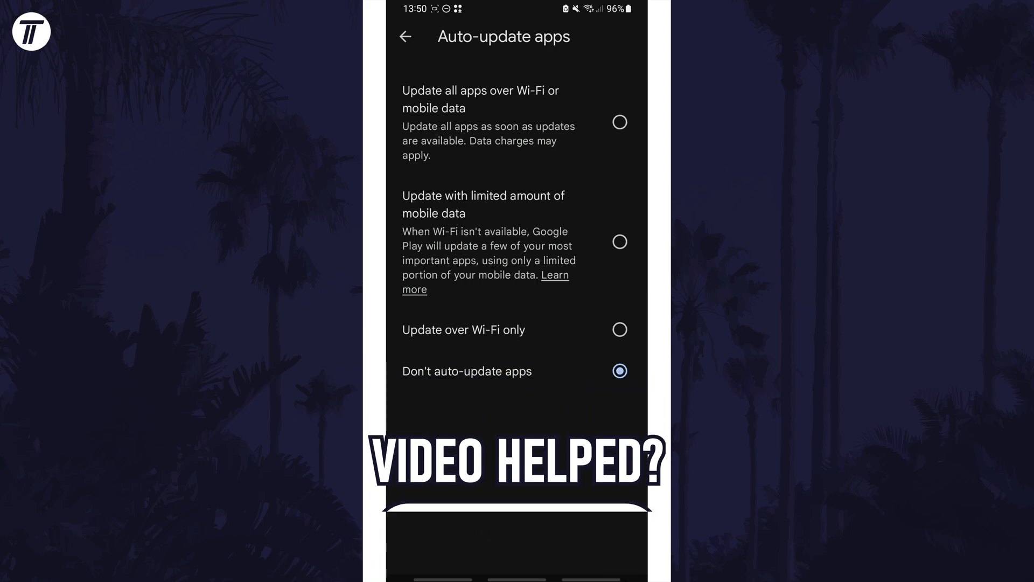